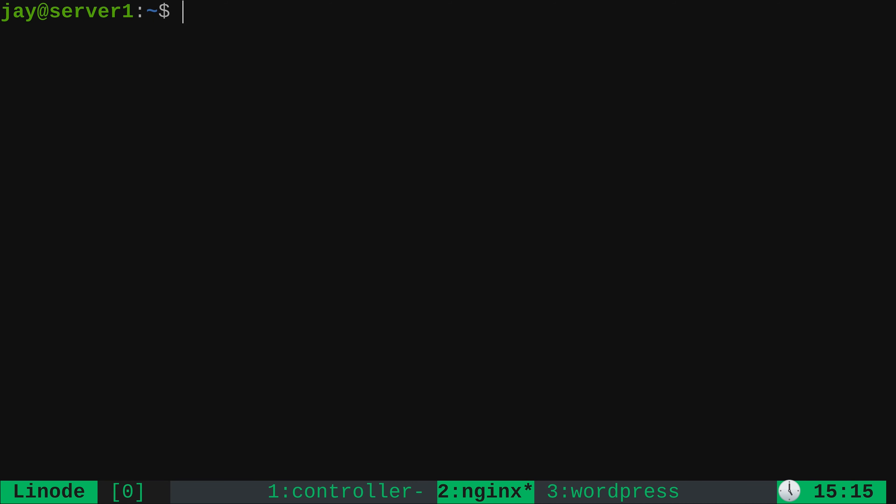
Step: Switch from the nginx window to the '1:controller' tmux window
{"action": "left_click", "coordinate": [618, 491]}
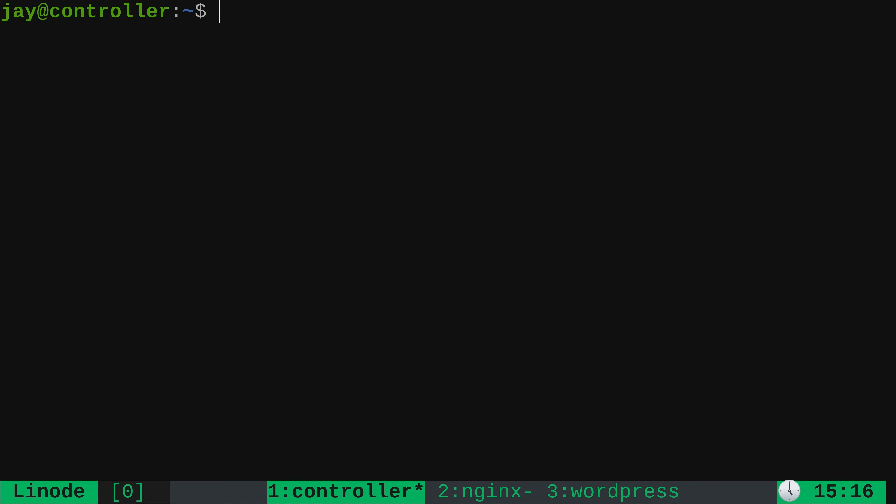
Step: Enter 'sudo apt install ansible' to install Ansible on the controller
{"action": "type", "text": "sudo ap"}
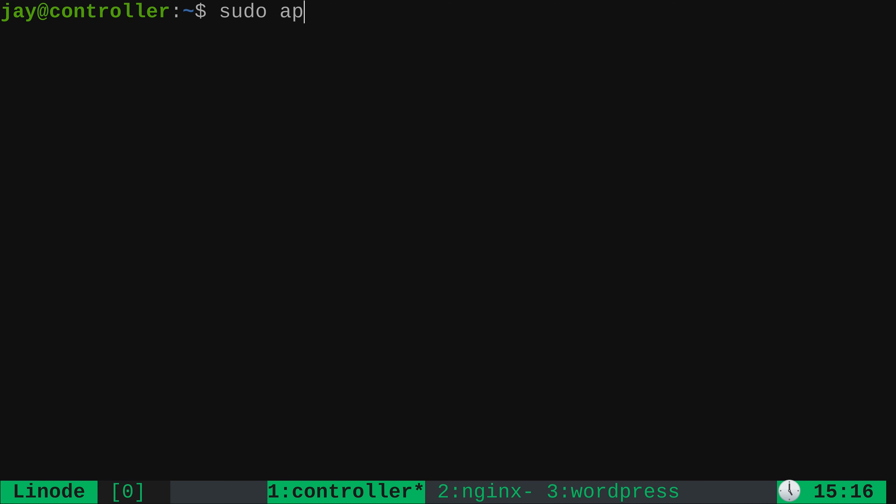
{"action": "type", "text": "t install ansibl"}
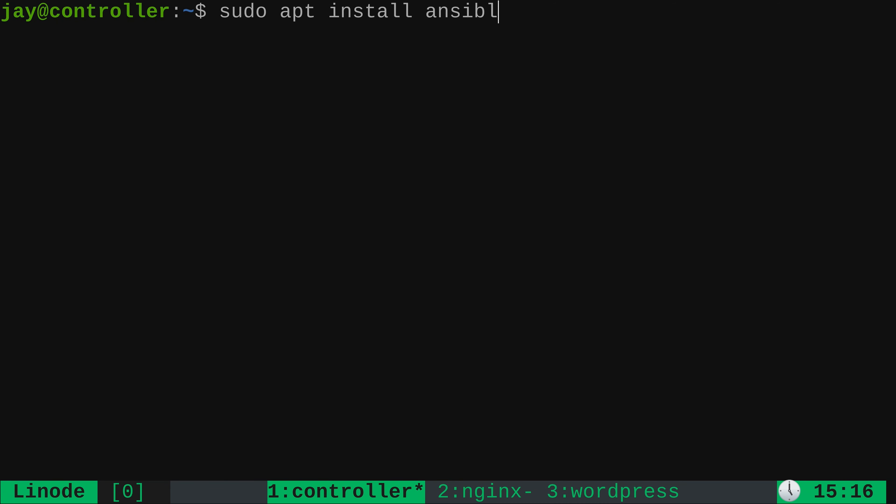
{"action": "type", "text": "e"}
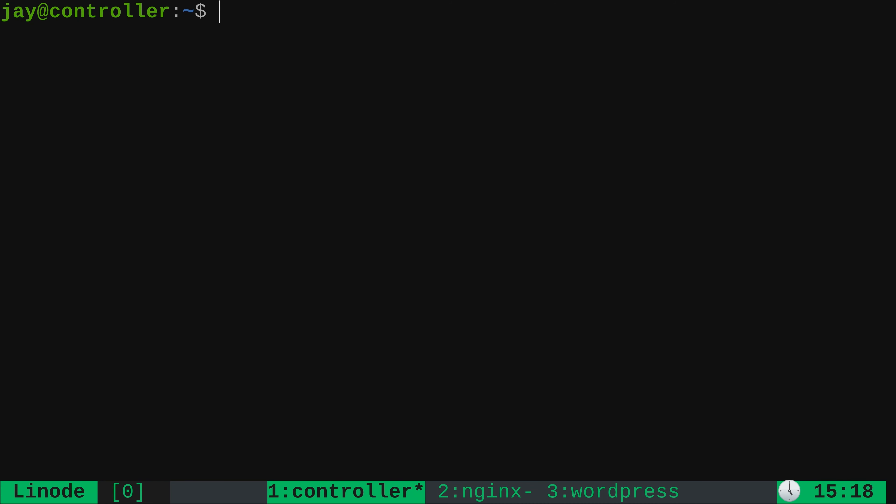
{"action": "type", "text": "sudo nano /etc/ansible/hosts"}
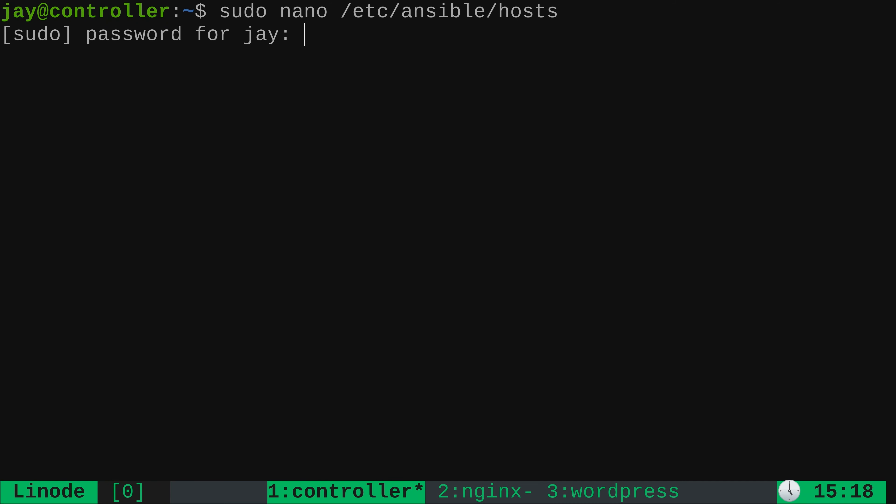
{"action": "key", "text": "Return"}
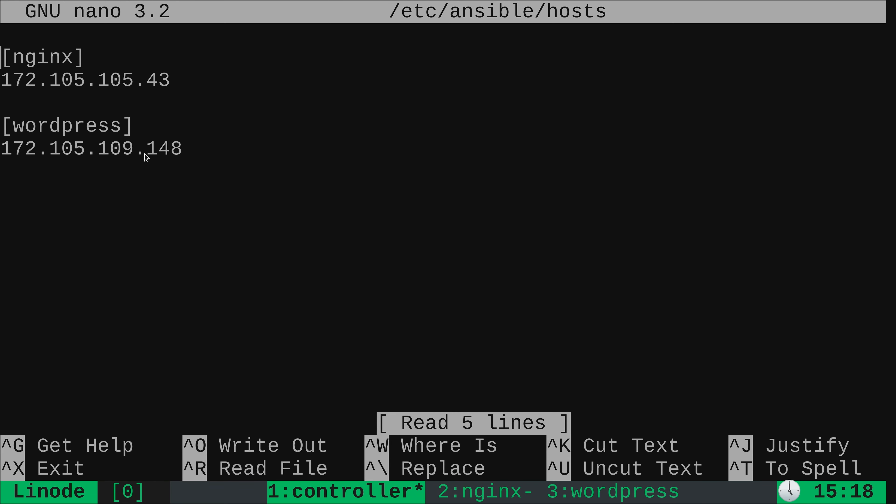
{"action": "mouse_move", "coordinate": [139, 148]}
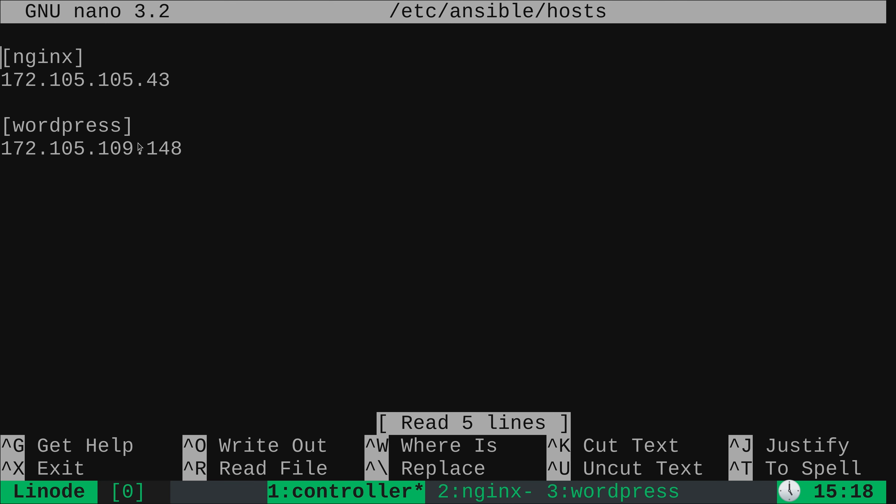
{"action": "mouse_move", "coordinate": [74, 137]}
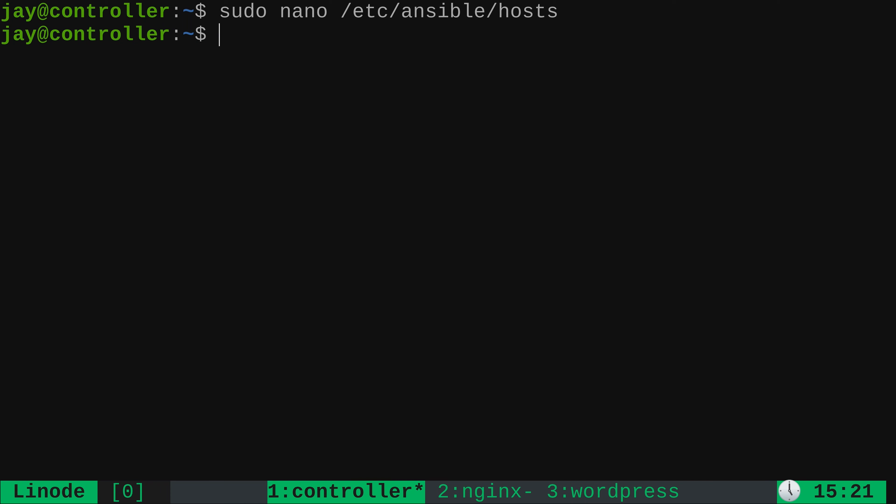
Step: Compose 'ansible -m ping -k' so the ping will prompt for the SSH password
{"action": "type", "text": "a"}
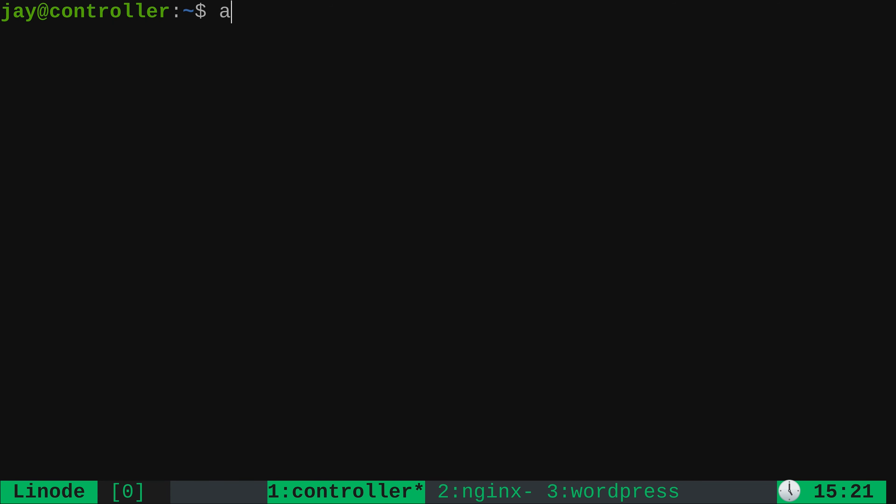
{"action": "type", "text": "nsible"}
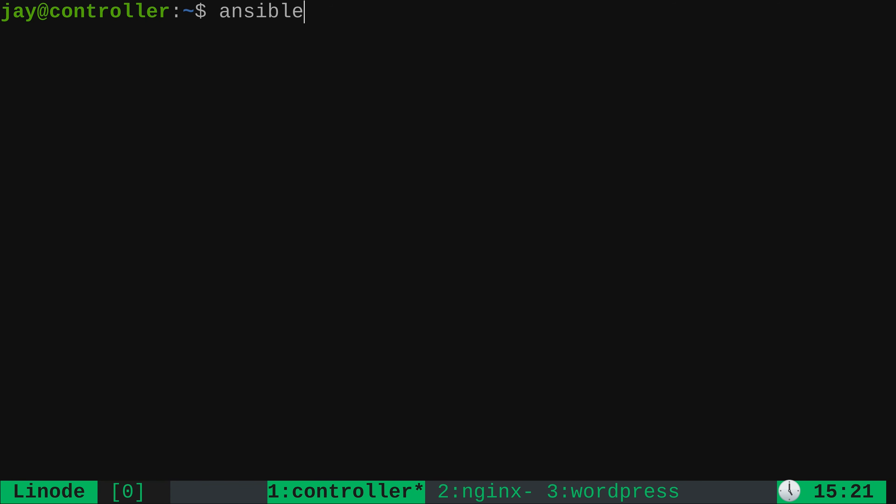
{"action": "type", "text": "-"}
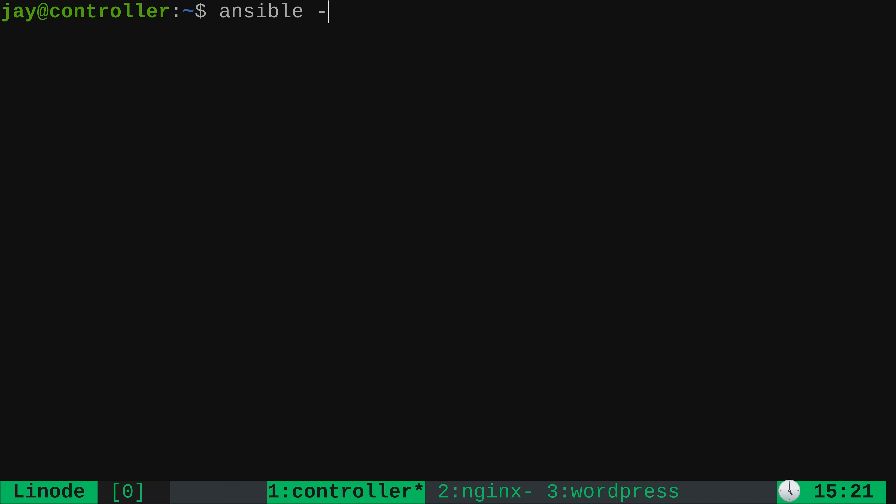
{"action": "type", "text": "m"}
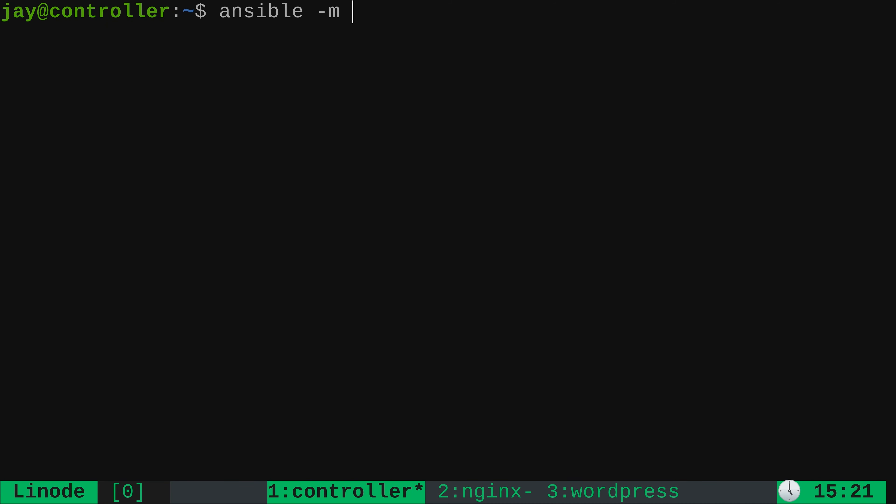
{"action": "type", "text": "ping"}
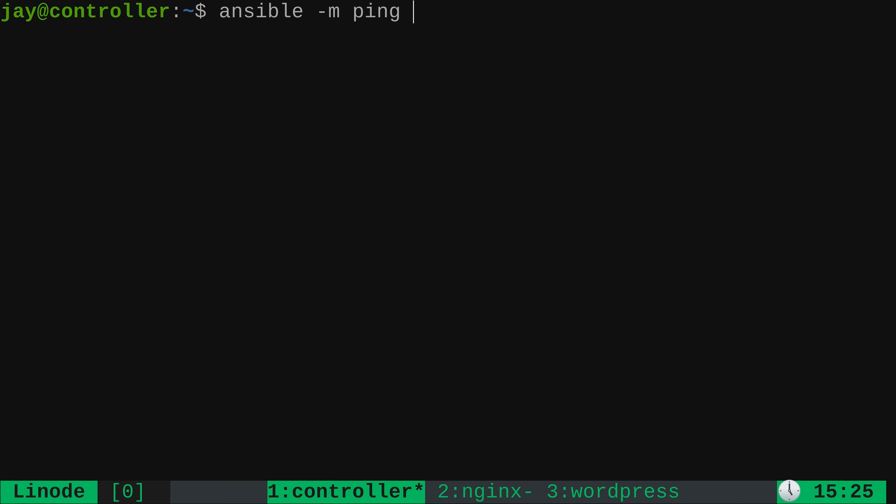
{"action": "type", "text": "-k"}
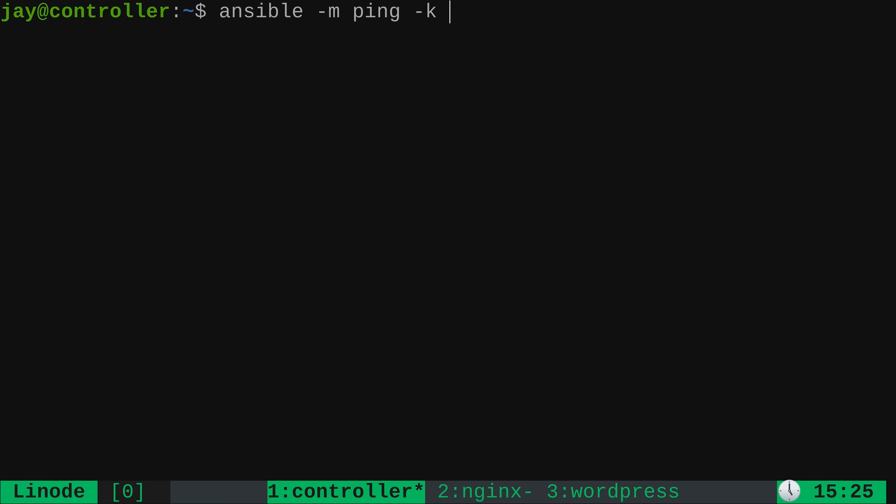
Step: Target the ping at 172.105.105.43 and run it, getting a SUCCESS pong
{"action": "type", "text": "172.105.105.43"}
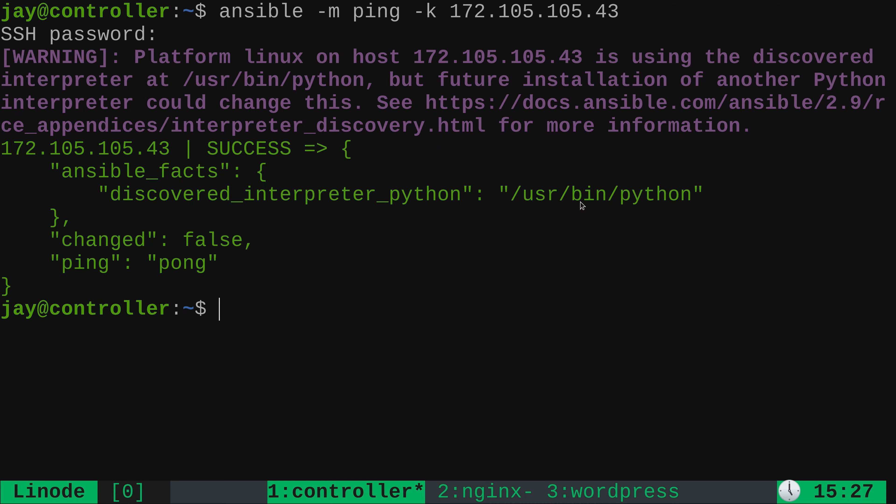
{"action": "mouse_move", "coordinate": [593, 212]}
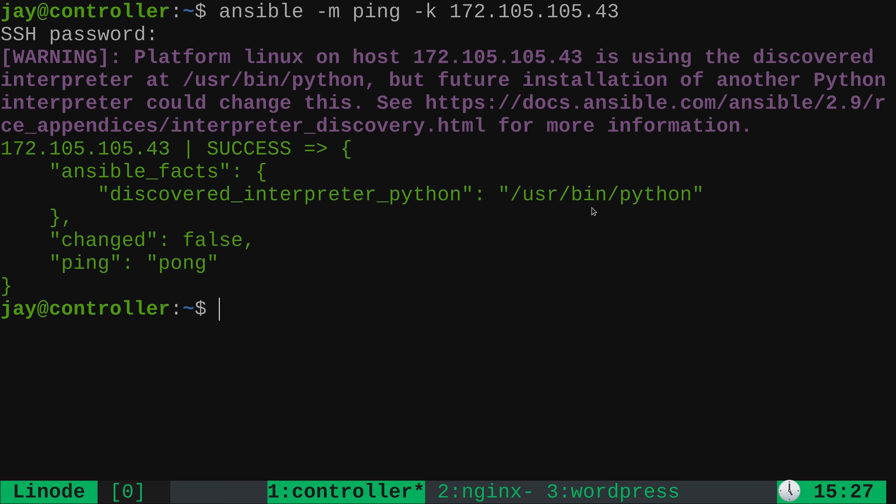
{"action": "mouse_move", "coordinate": [661, 214]}
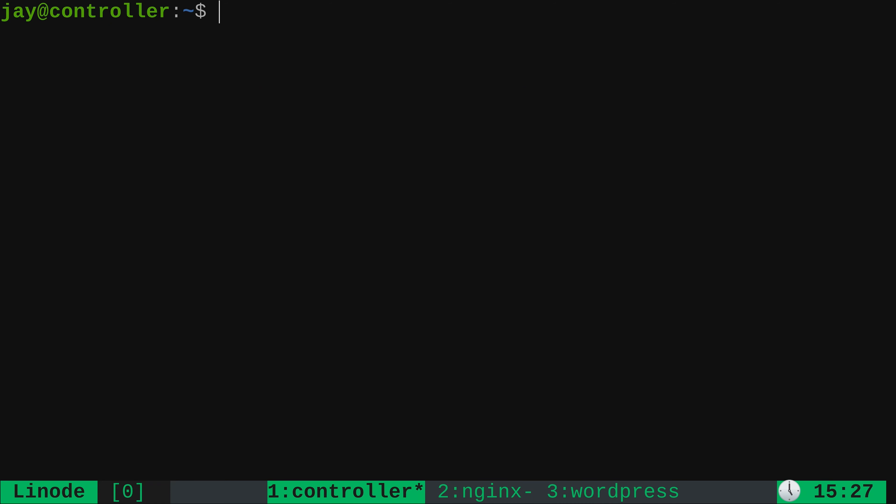
Step: Recall the previous ping command, then begin a fresh 'ansible' command at the prompt
{"action": "type", "text": "ansible -m ping -k 172.105.105.43"}
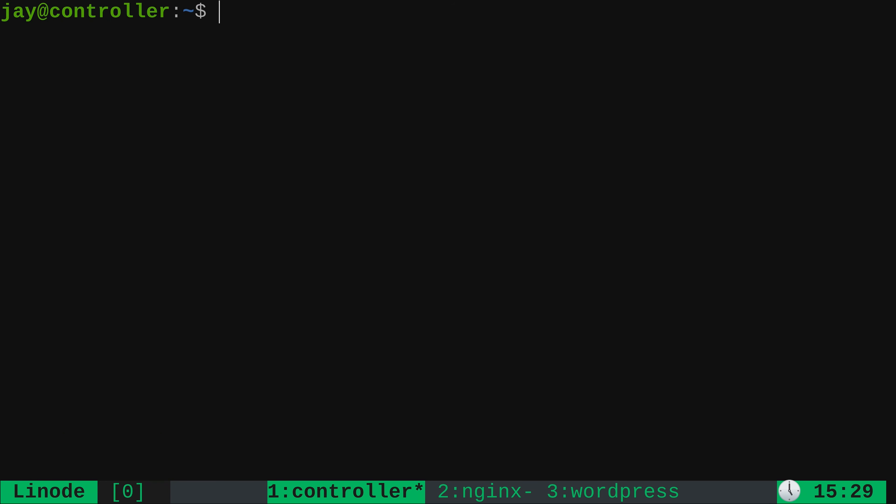
{"action": "type", "text": "ansible"}
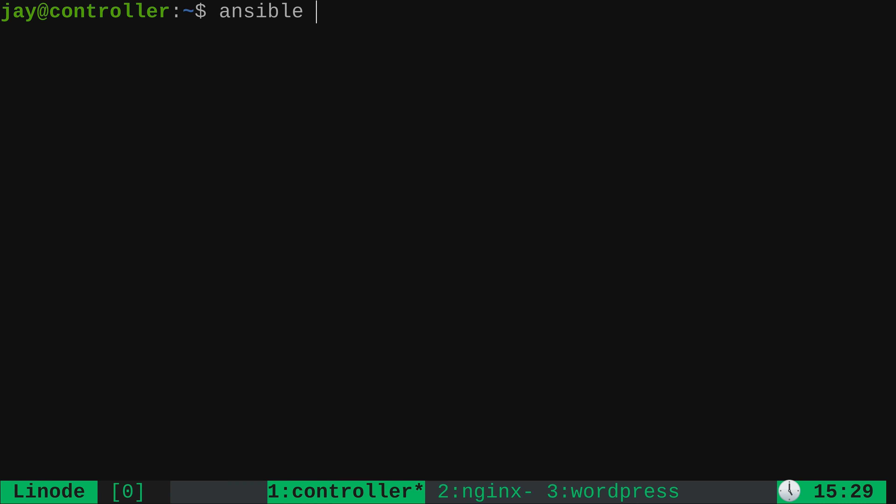
Step: Build 'ansible 172.105.105.43 -m shell -a 'cat /etc/os-release' -k' to read the remote release file
{"action": "type", "text": "172.105.105.43"}
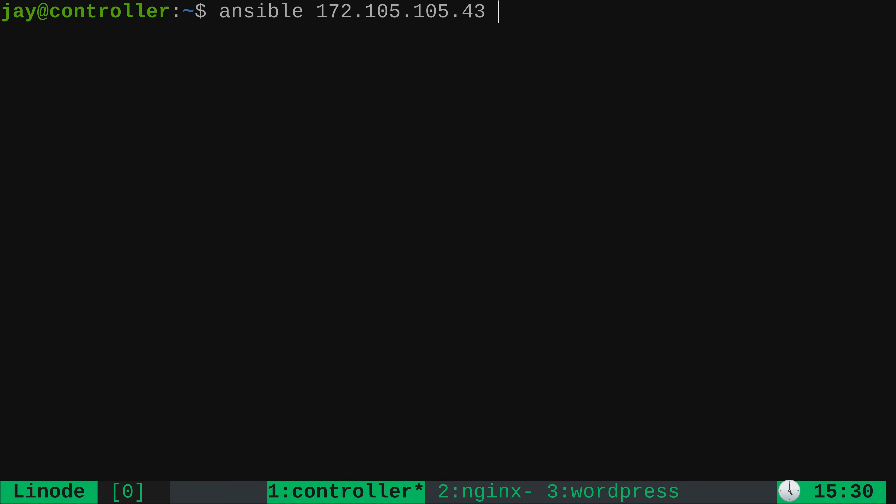
{"action": "type", "text": "-m shell"}
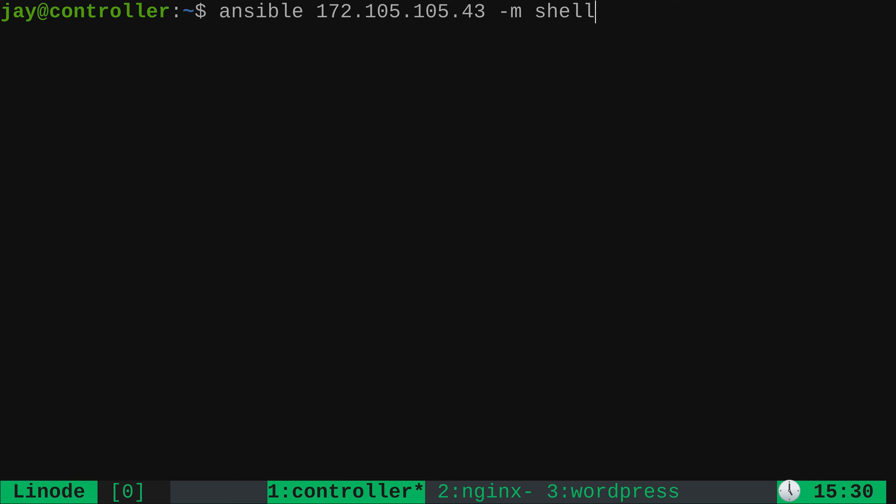
{"action": "type", "text": "\" \""}
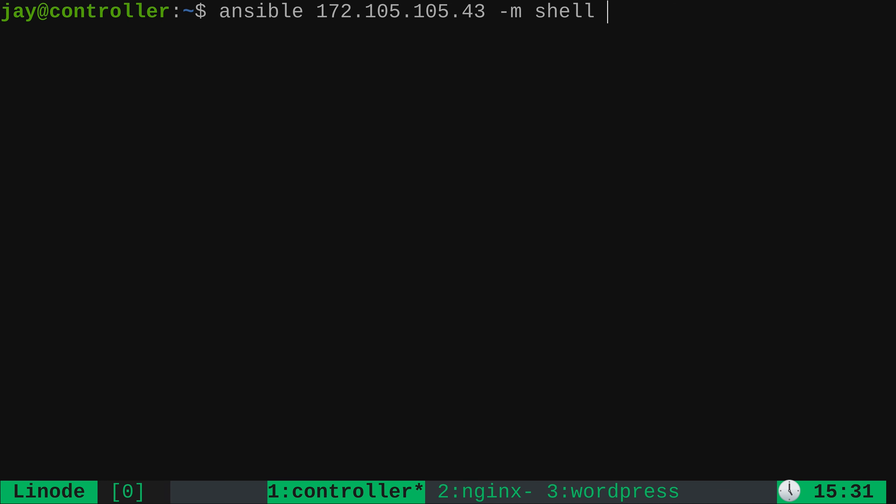
{"action": "type", "text": "-a"}
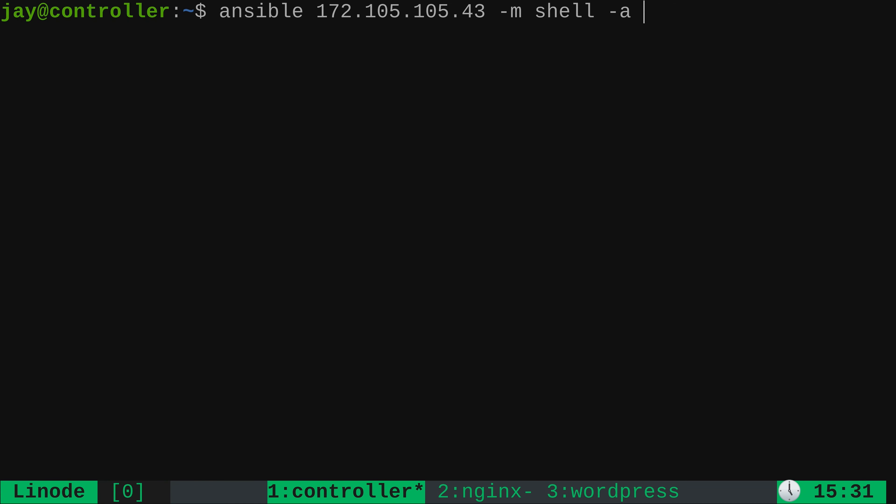
{"action": "type", "text": "''"}
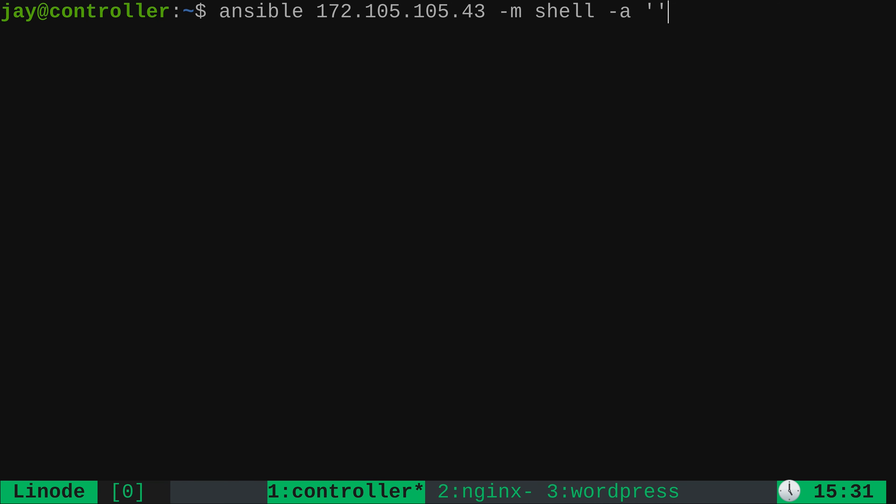
{"action": "key", "text": "Left"}
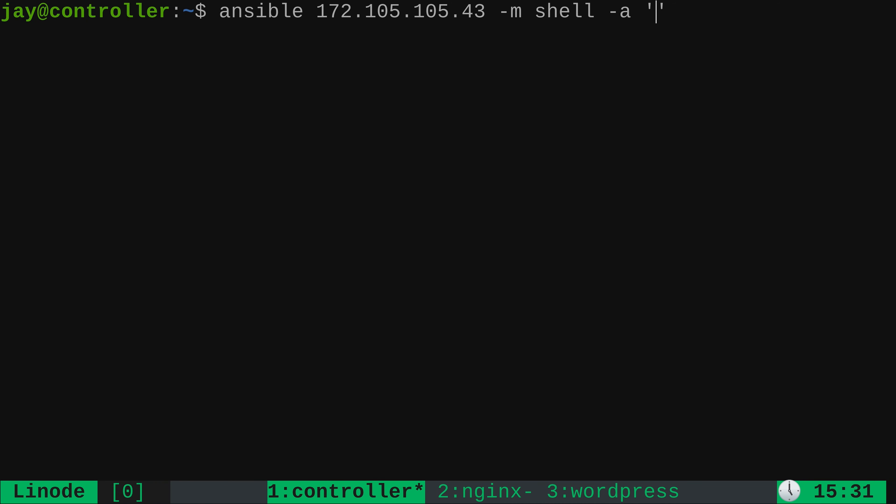
{"action": "type", "text": "cat"}
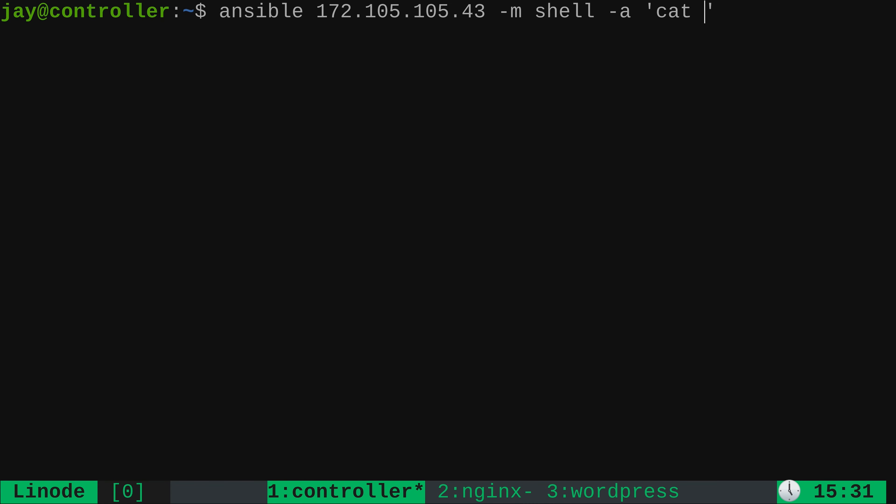
{"action": "type", "text": "/etc/os"}
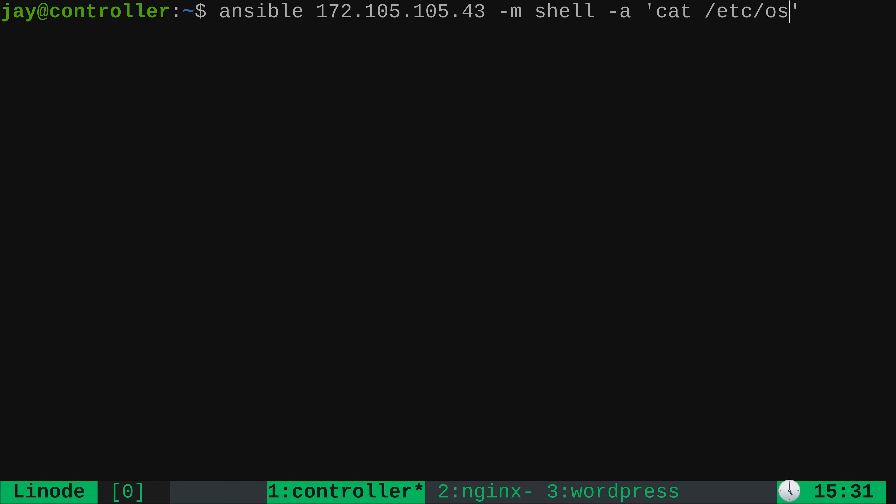
{"action": "type", "text": "-release"}
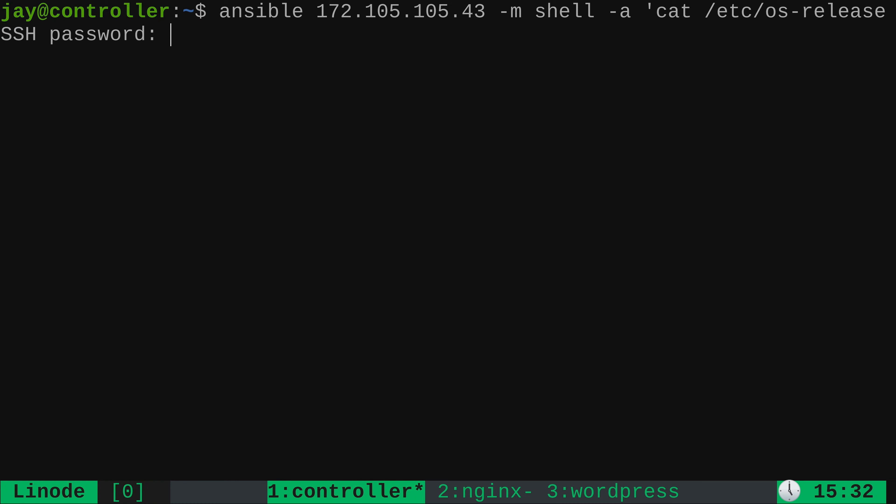
Step: Submit the SSH password and get os-release output showing Debian GNU/Linux 10 (buster)
{"action": "key", "text": "Enter"}
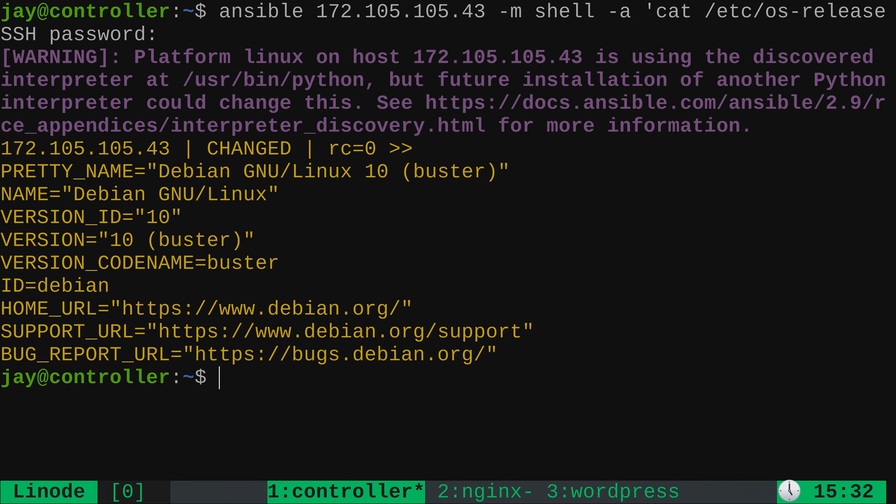
{"action": "mouse_move", "coordinate": [255, 302]}
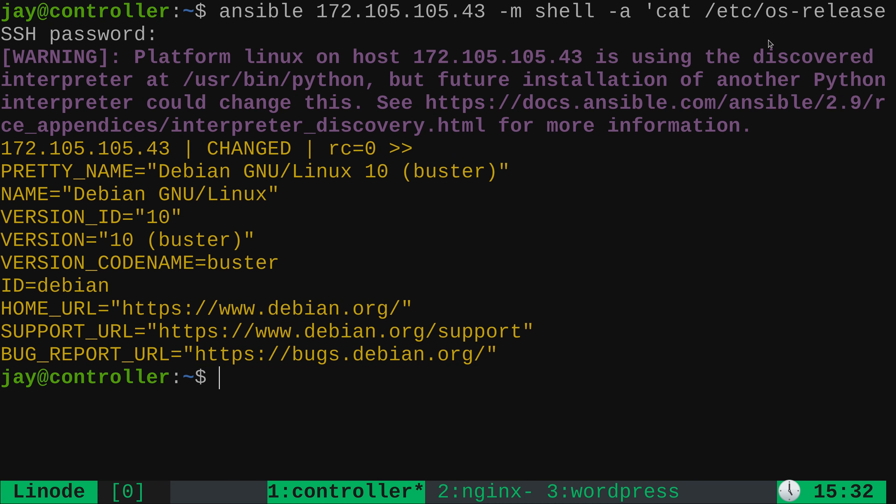
{"action": "mouse_move", "coordinate": [851, 34]}
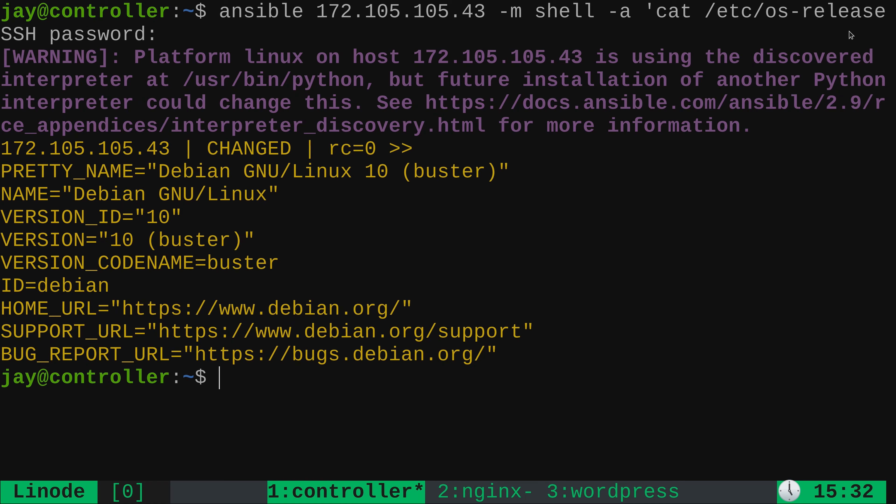
{"action": "mouse_move", "coordinate": [53, 382]}
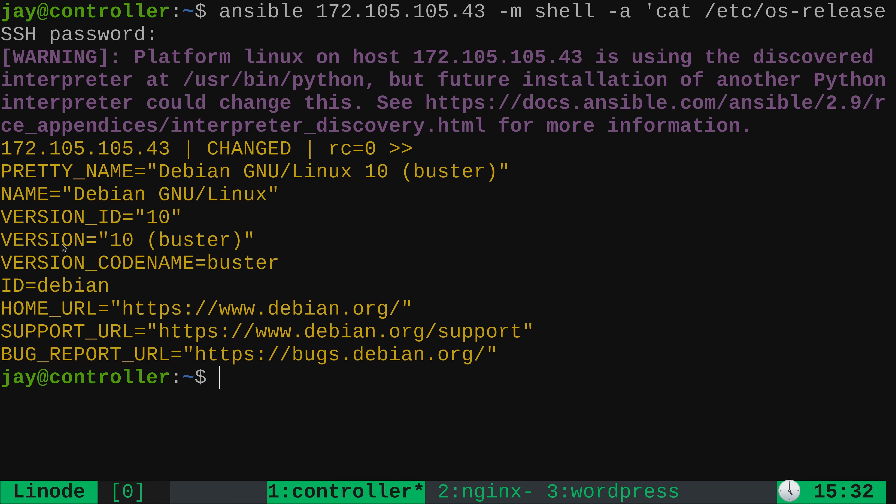
{"action": "mouse_move", "coordinate": [351, 65]}
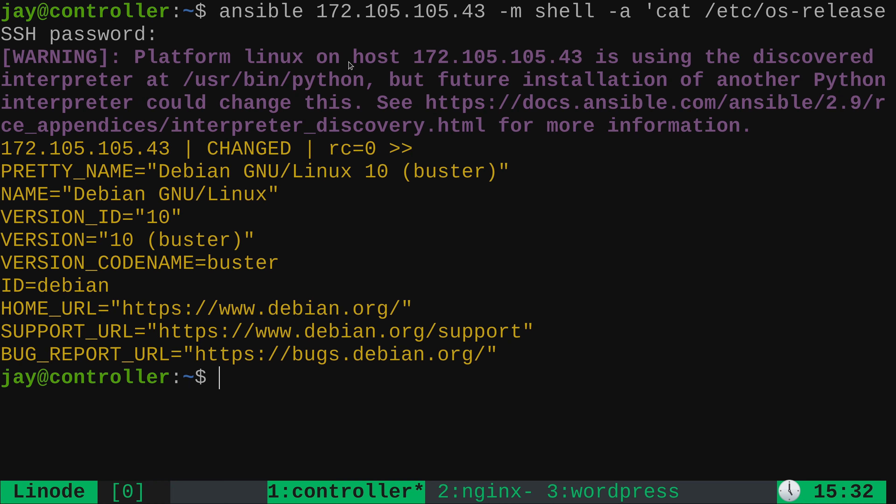
{"action": "mouse_move", "coordinate": [335, 82]}
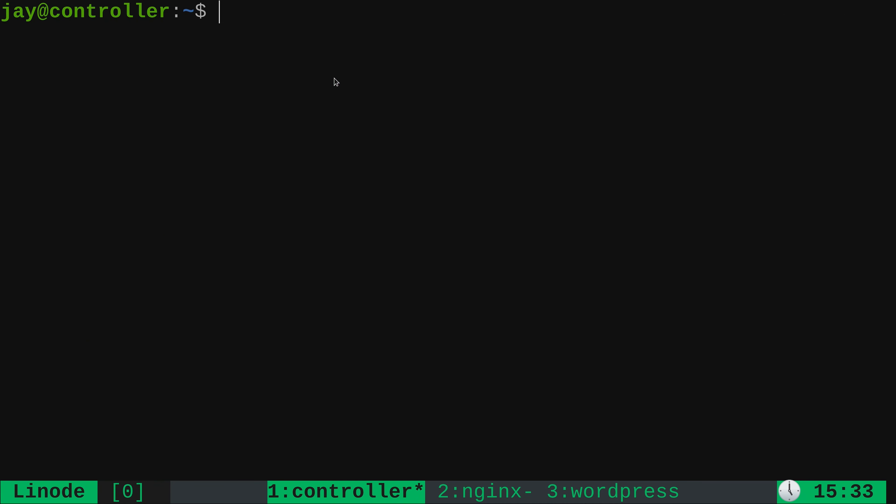
Step: Rewrite the shell command as 'fdisk -l' with -K and --become for privilege escalation
{"action": "type", "text": "ansible 172.105.105.43 -m shell -a 'cat /etc/os-release' -k"}
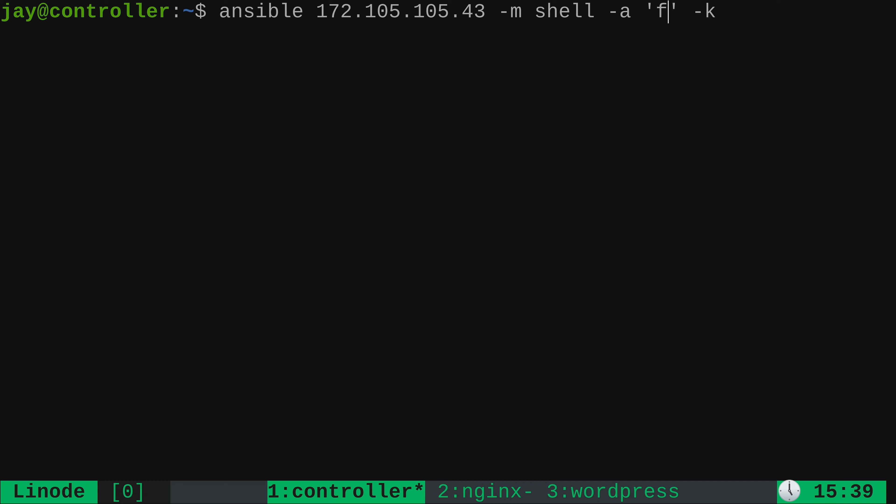
{"action": "type", "text": "disk -l"}
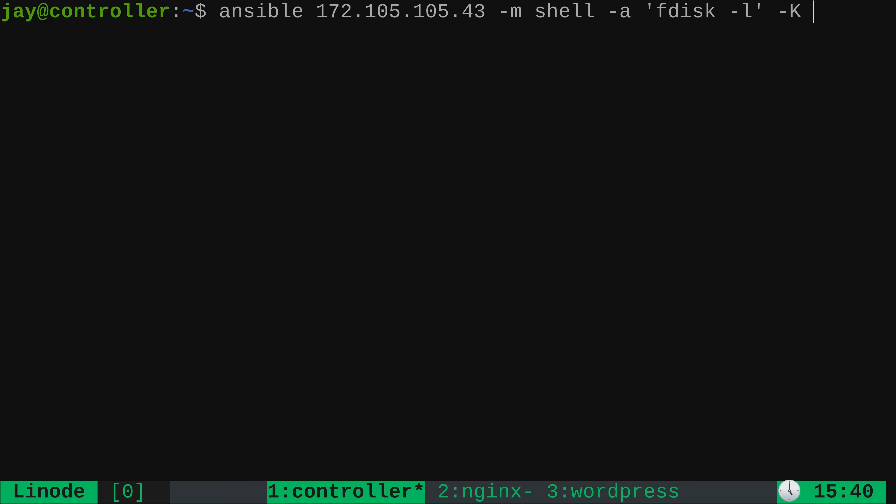
{"action": "type", "text": "--become"}
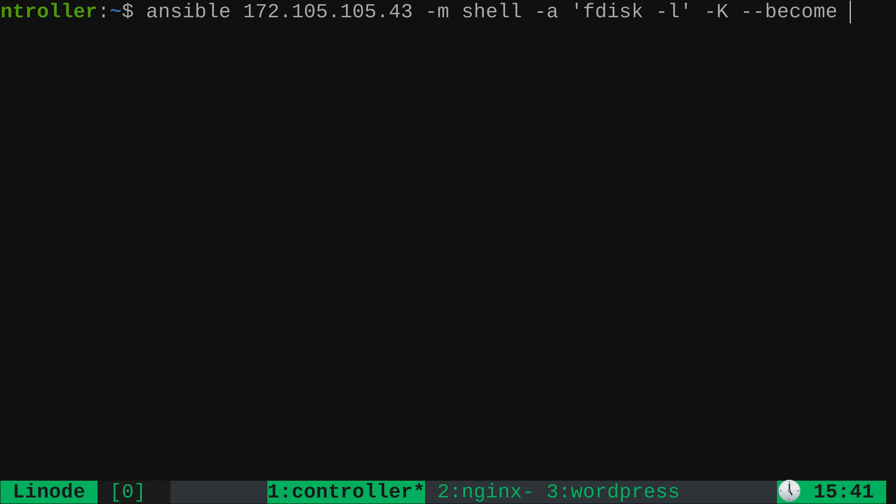
Step: Add '-u jdoe' so the command runs as user jdoe on the server
{"action": "type", "text": "-"}
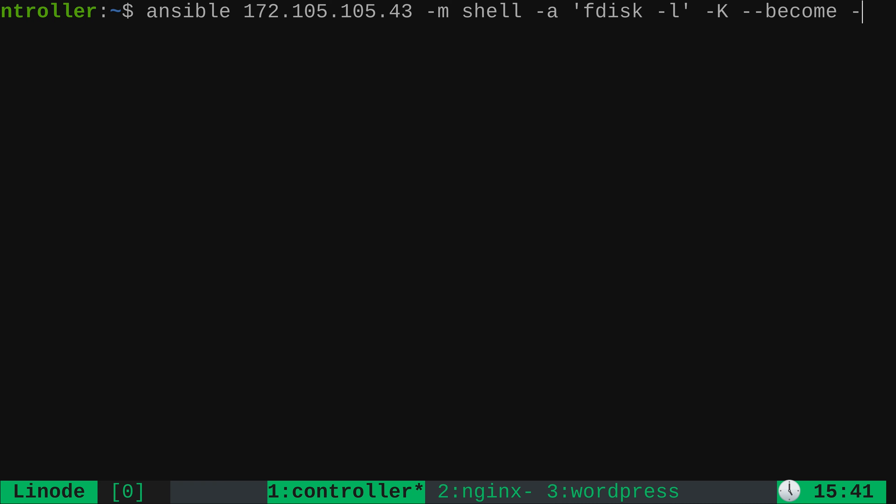
{"action": "type", "text": "u"}
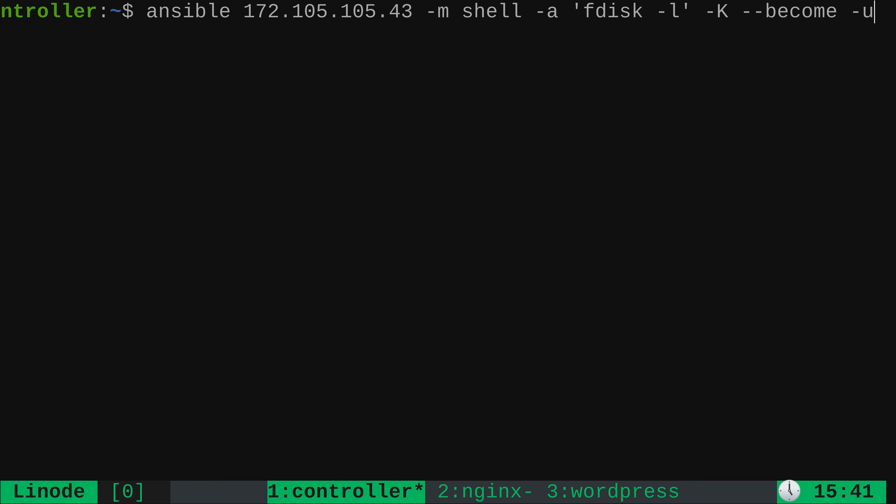
{"action": "type", "text": "j"}
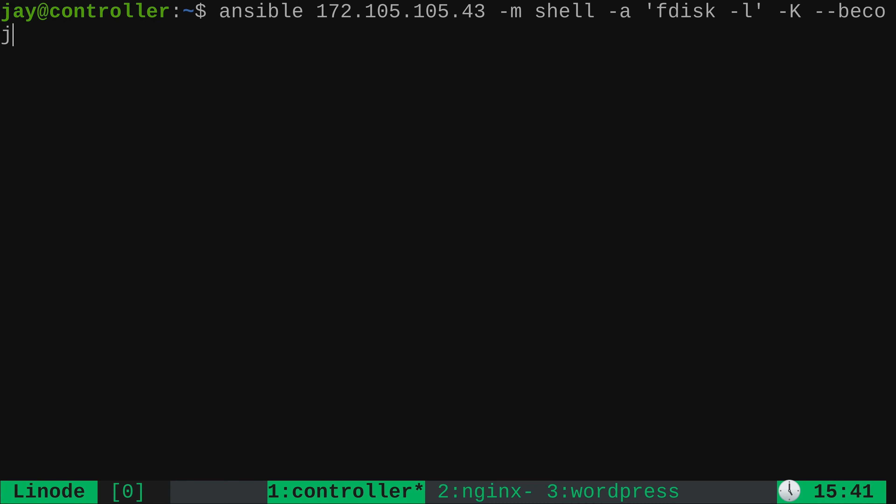
{"action": "type", "text": "doe"}
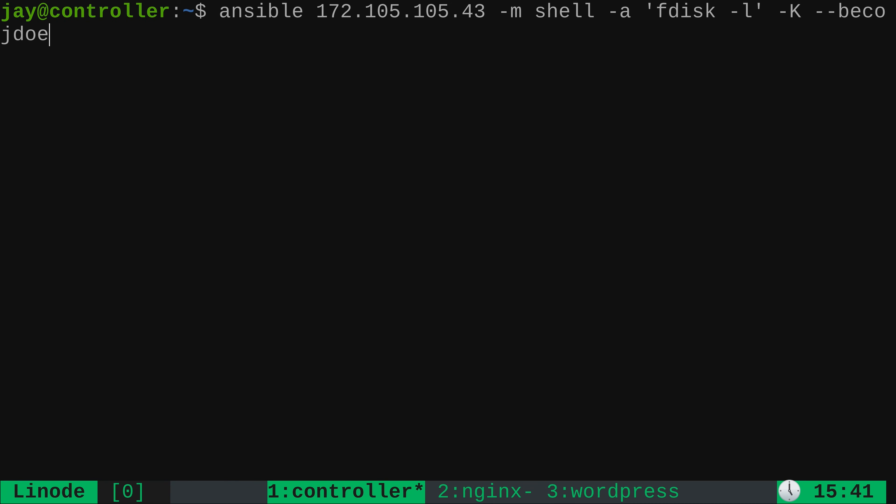
{"action": "mouse_move", "coordinate": [244, 29]}
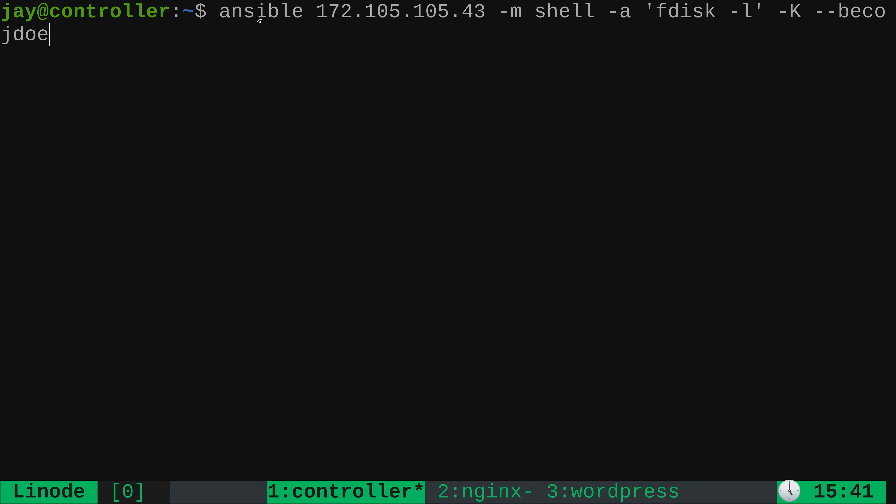
{"action": "mouse_move", "coordinate": [394, 27]}
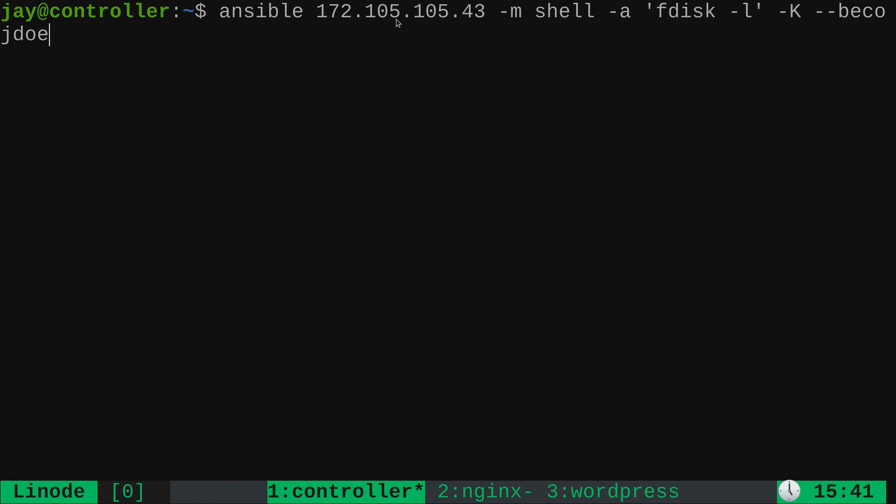
{"action": "mouse_move", "coordinate": [428, 7]}
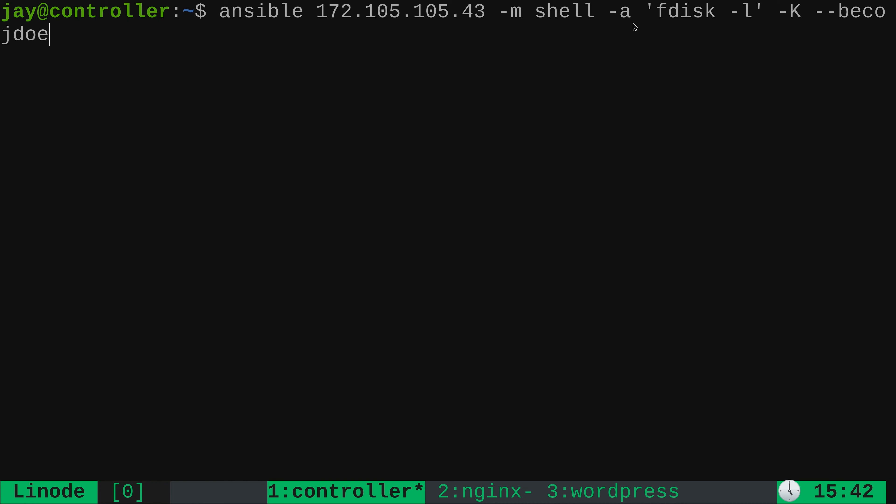
{"action": "mouse_move", "coordinate": [682, 31]}
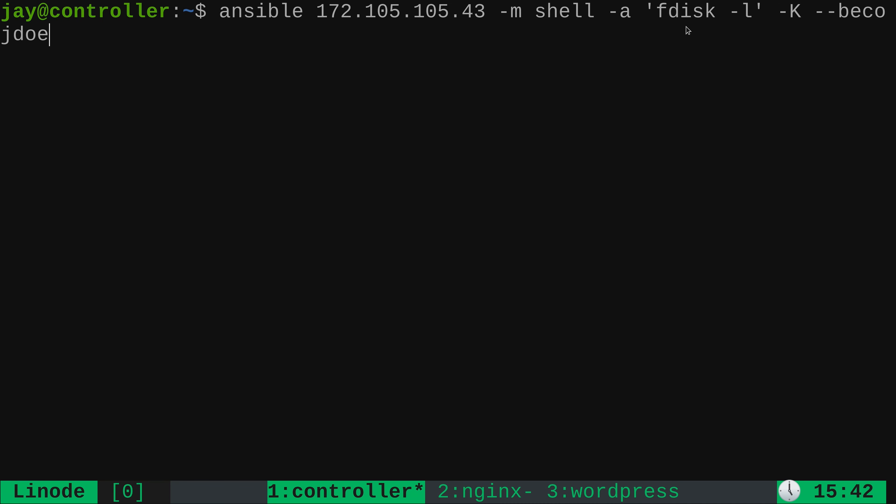
{"action": "mouse_move", "coordinate": [794, 28]}
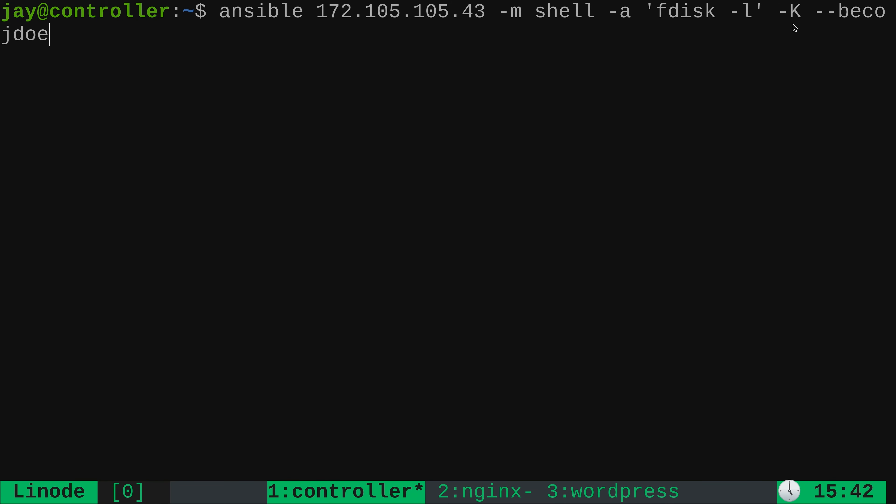
{"action": "mouse_move", "coordinate": [822, 23]}
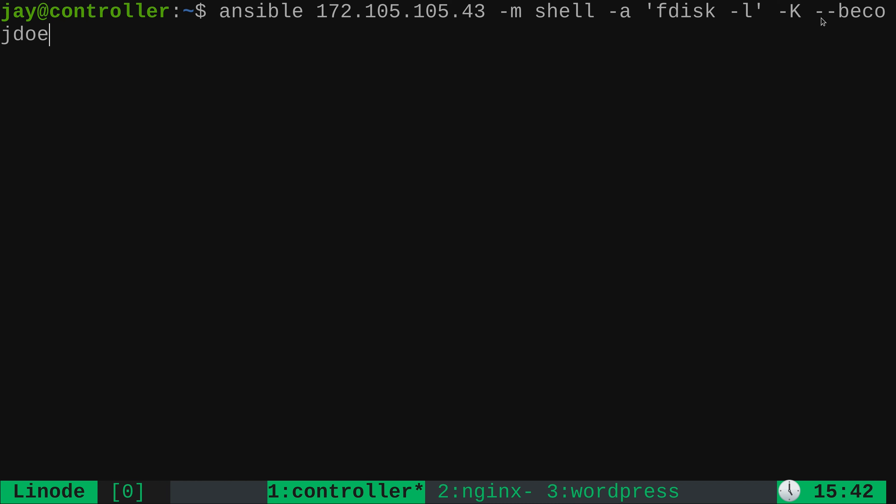
{"action": "mouse_move", "coordinate": [863, 24]}
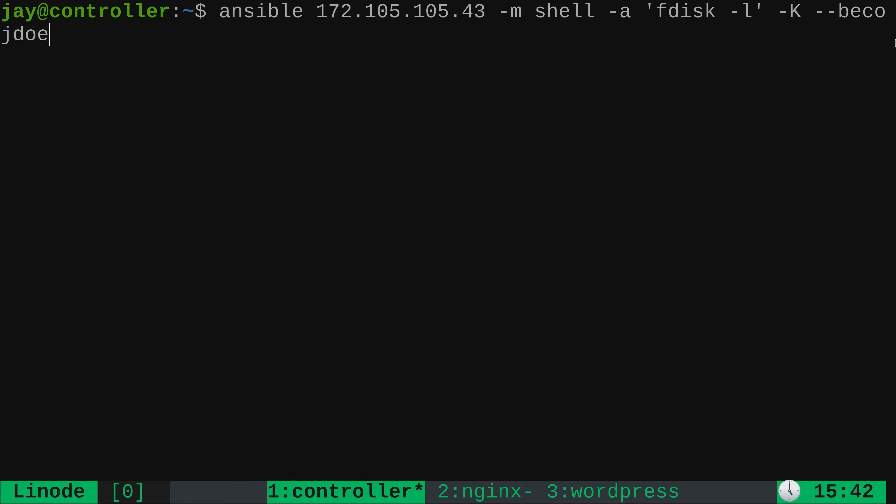
{"action": "mouse_move", "coordinate": [104, 36]}
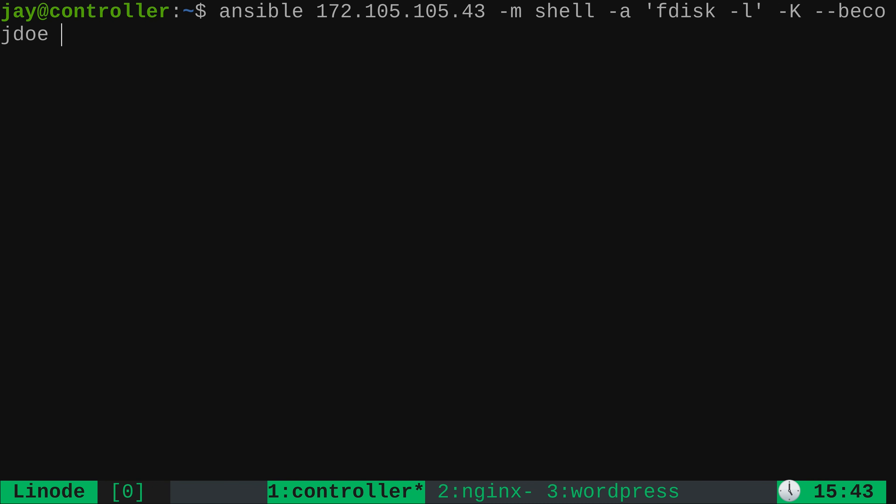
Step: Finish the fdisk command with -k and run it, bringing up the SSH password prompt
{"action": "type", "text": "-k"}
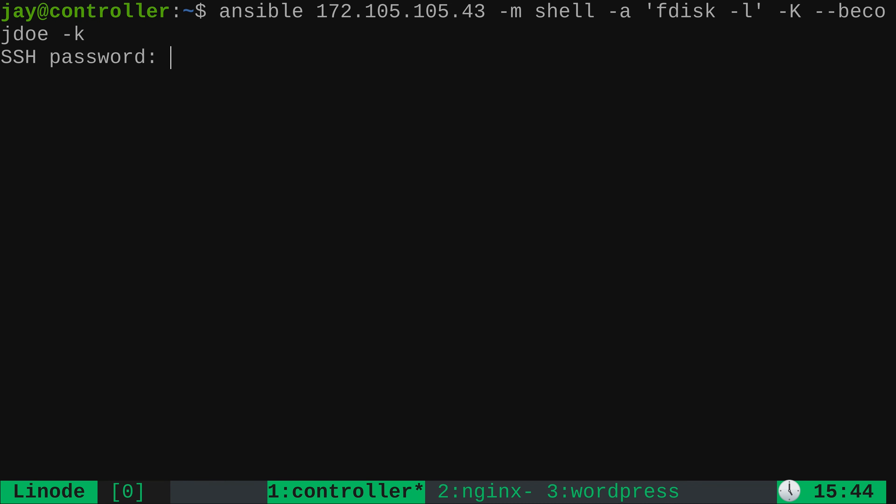
{"action": "key", "text": "Enter"}
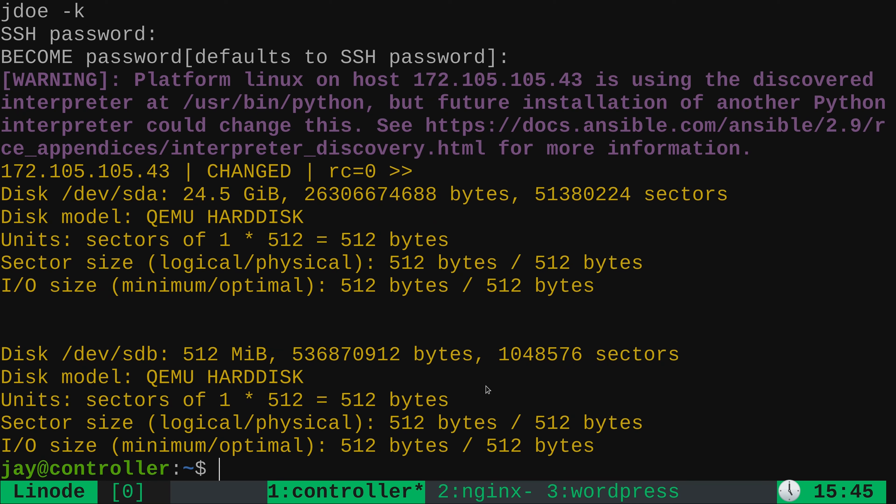
{"action": "mouse_move", "coordinate": [178, 251]}
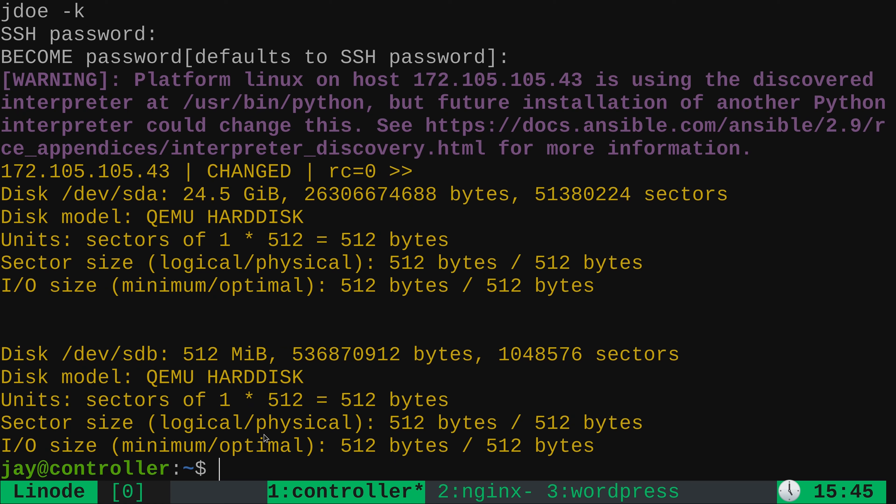
{"action": "mouse_move", "coordinate": [358, 430]}
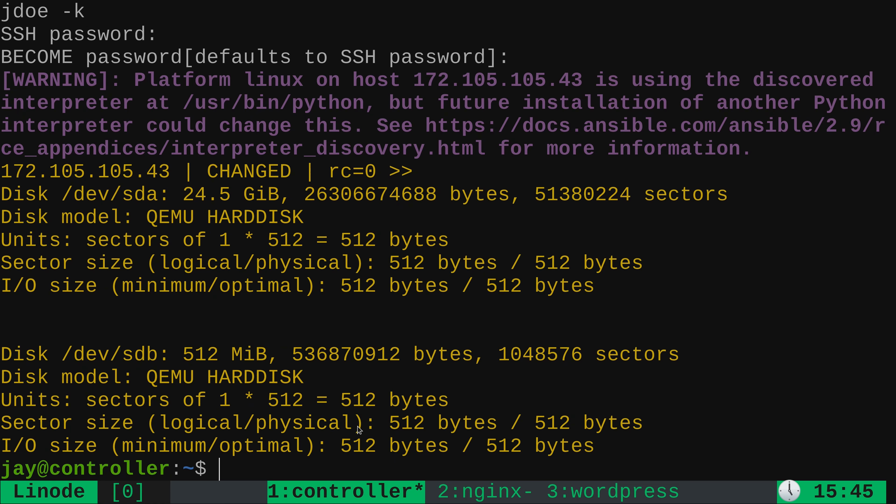